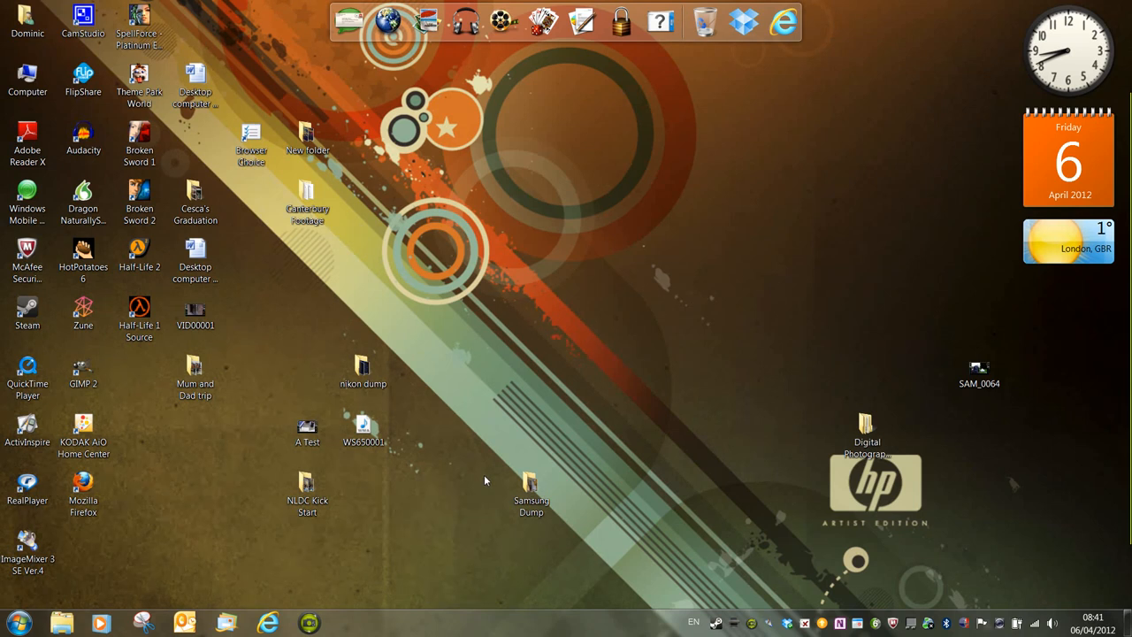
From the Start menu's All Programs list, expand the Microsoft Office group
click(15, 622)
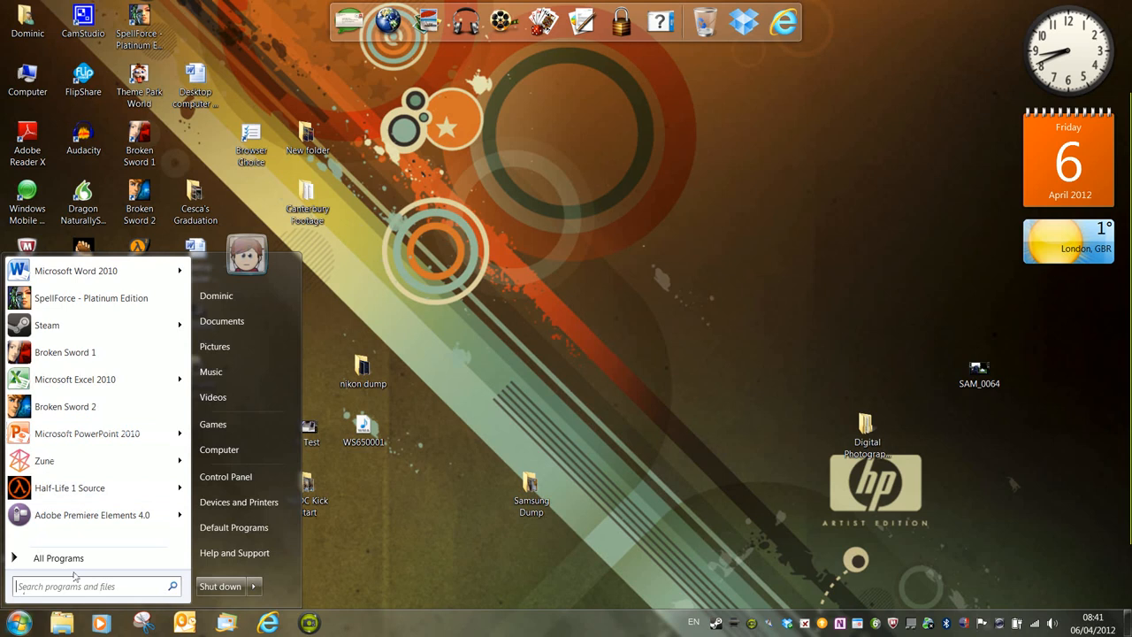
click(58, 558)
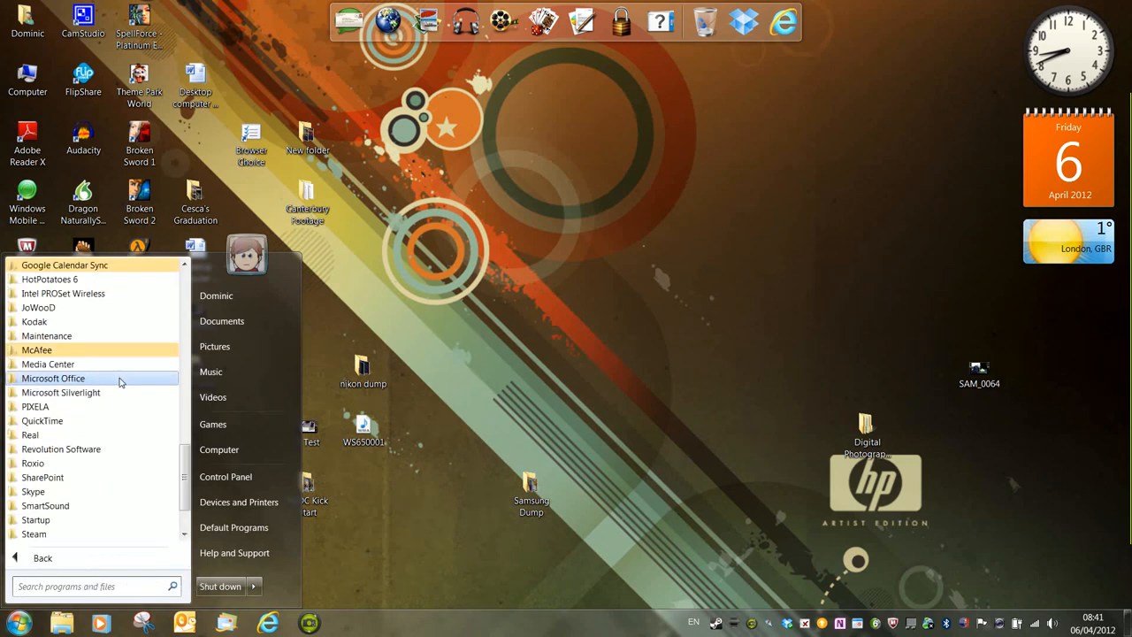
click(53, 378)
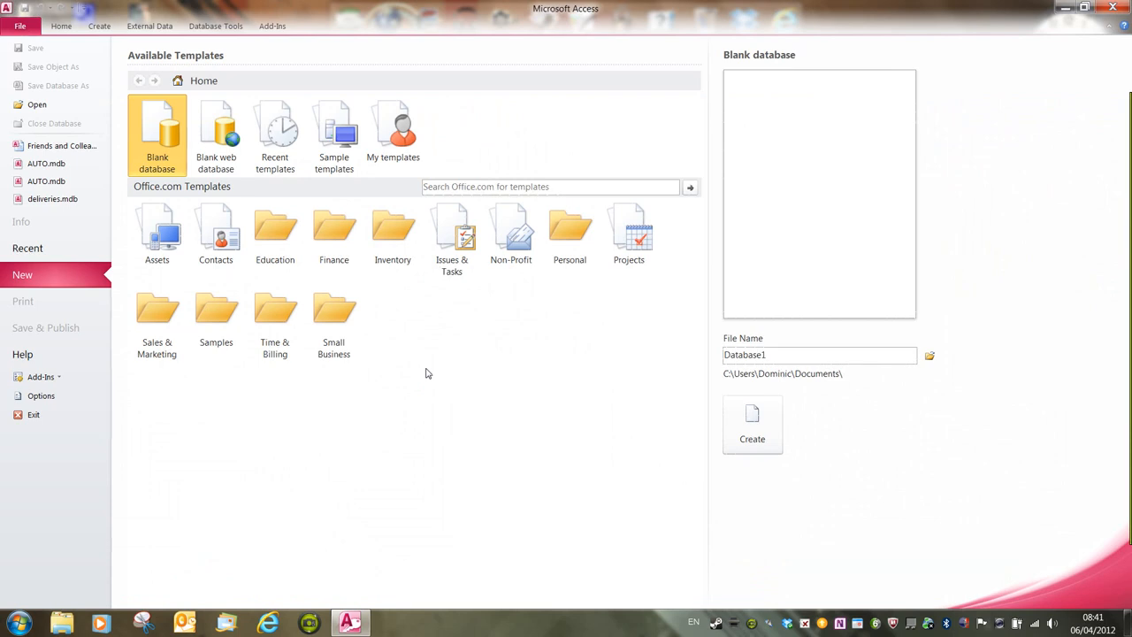
mouse_move(473, 353)
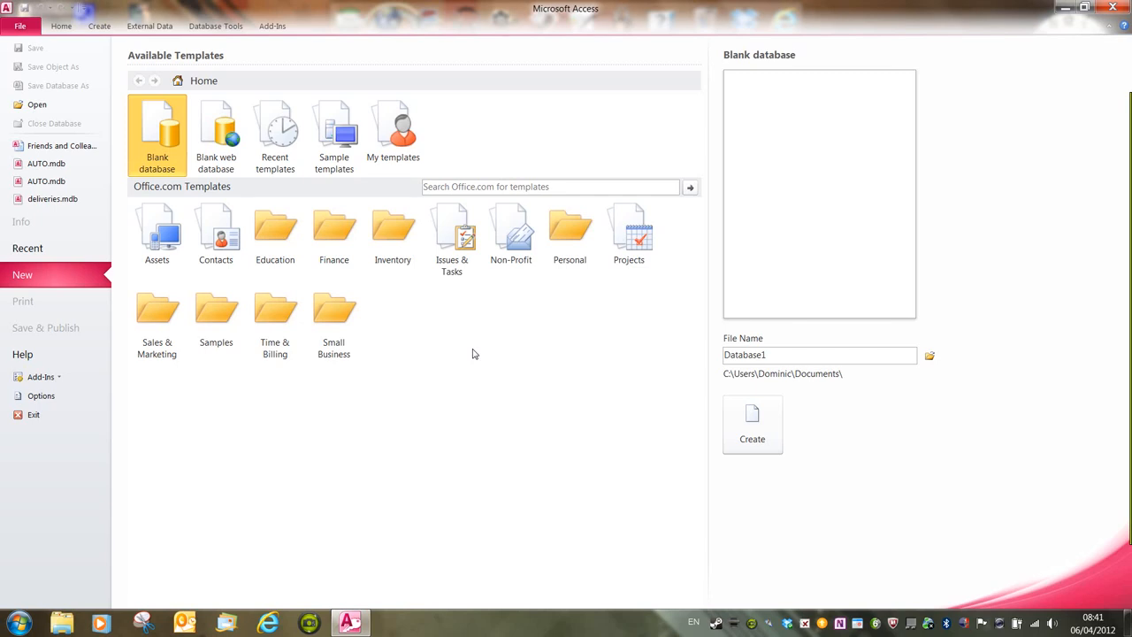
mouse_move(98, 133)
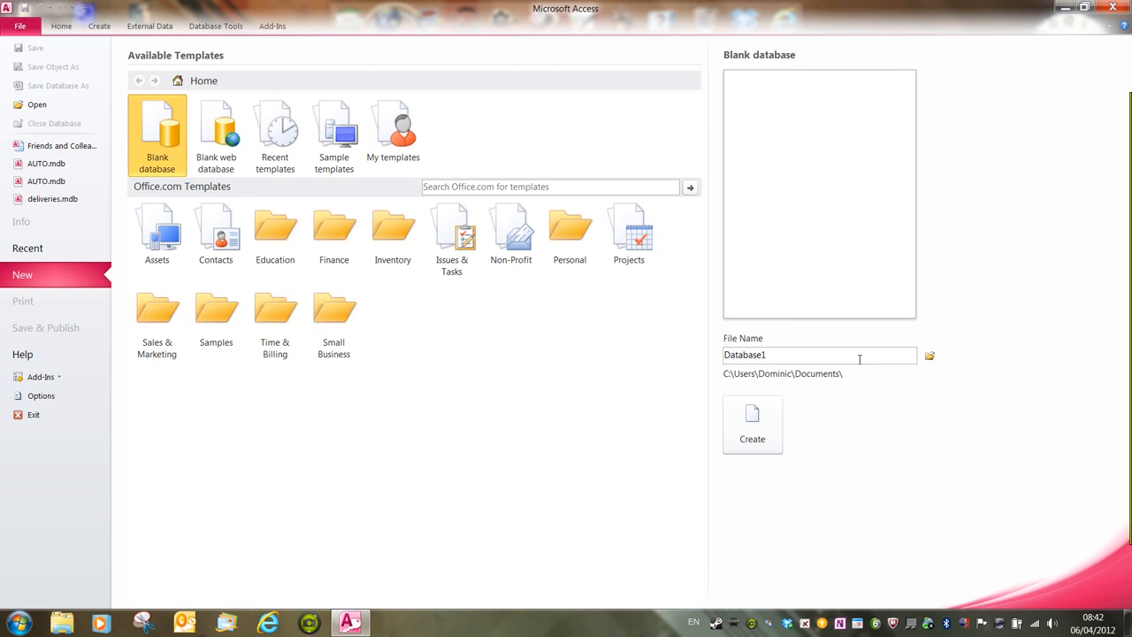
Name the new database 'Friends and Colleagues', correcting the misspelled 'Friends'
text(Fr)
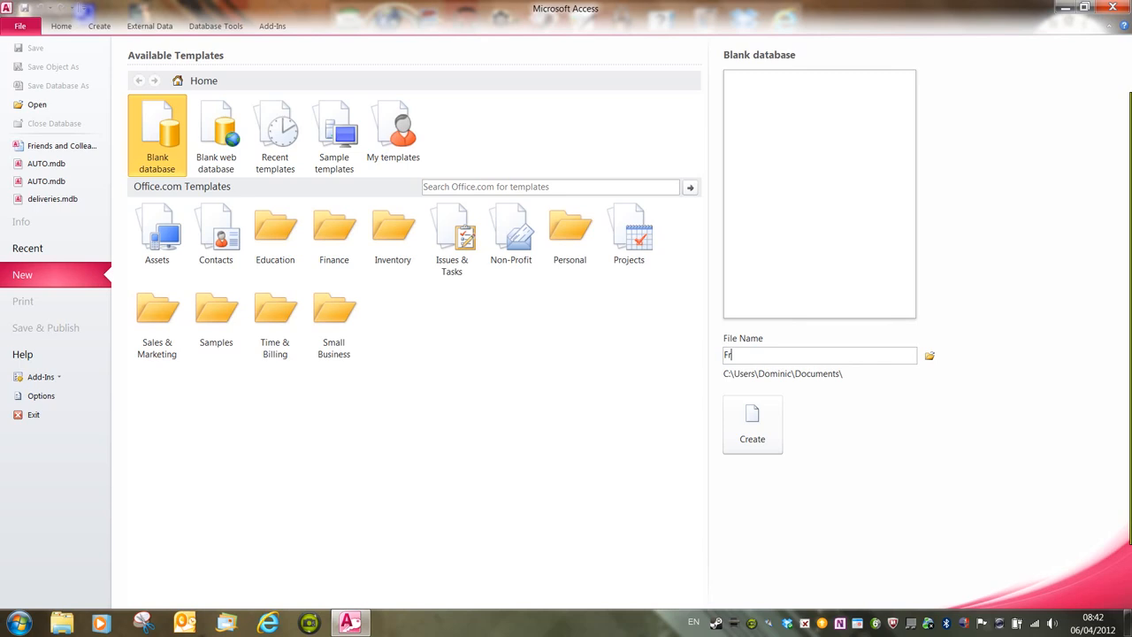
text(iedns)
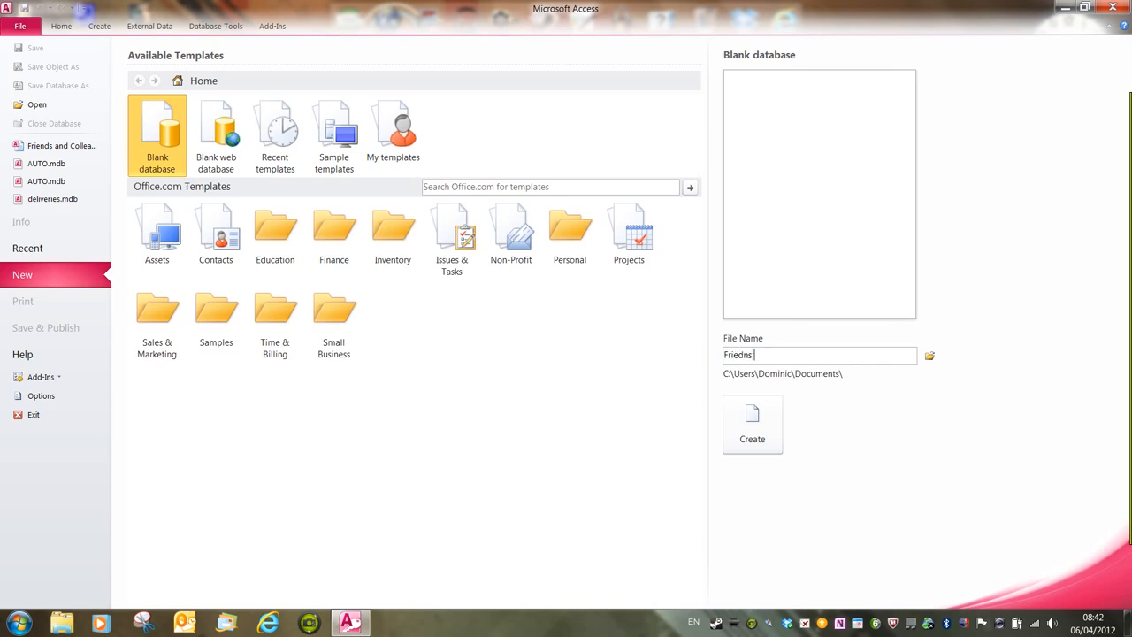
key(BackSpace)
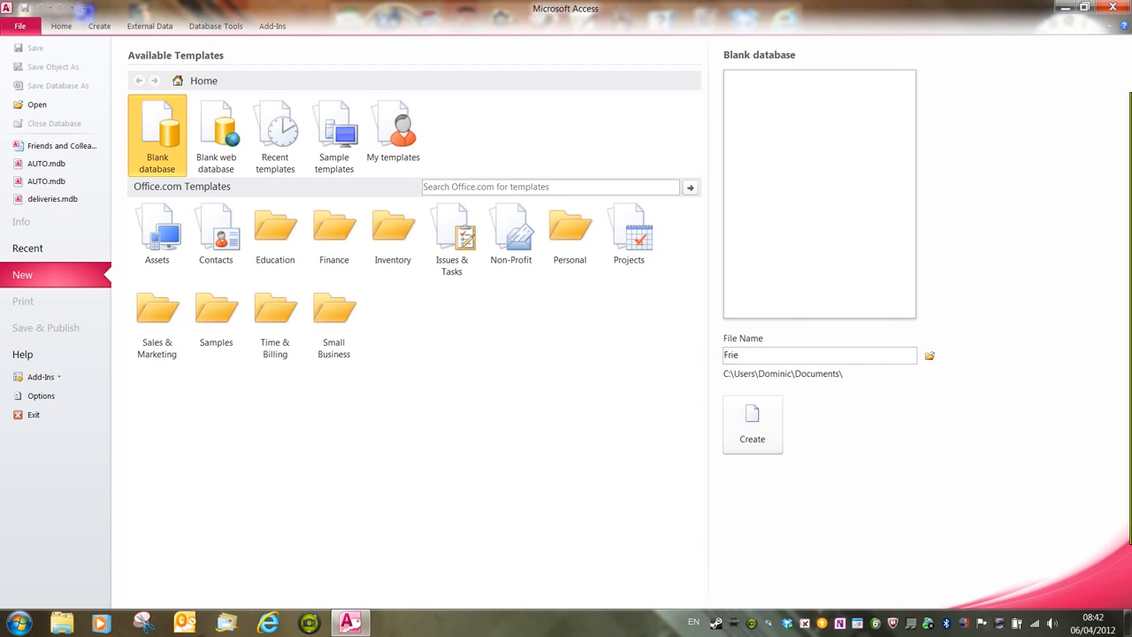
key(BackSpace)
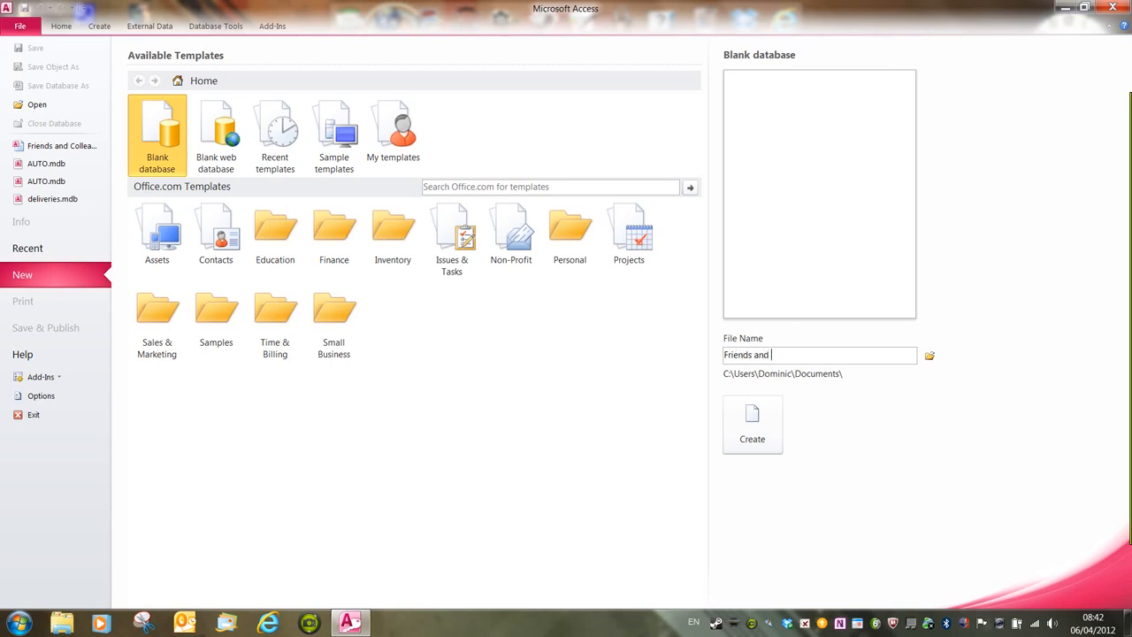
text(Colleagues)
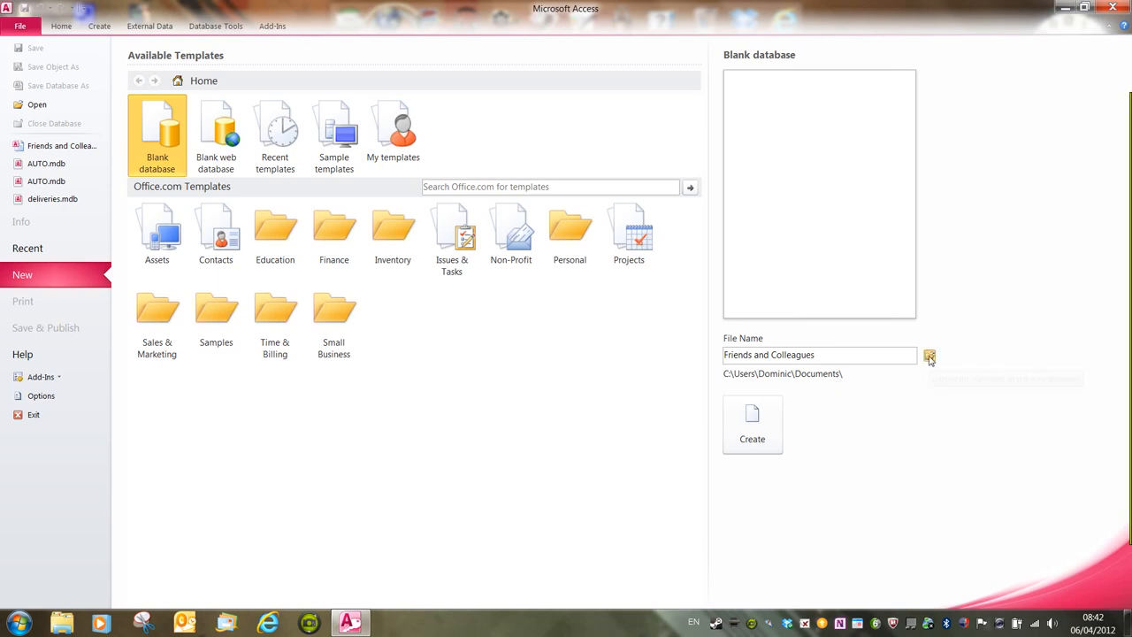
click(930, 355)
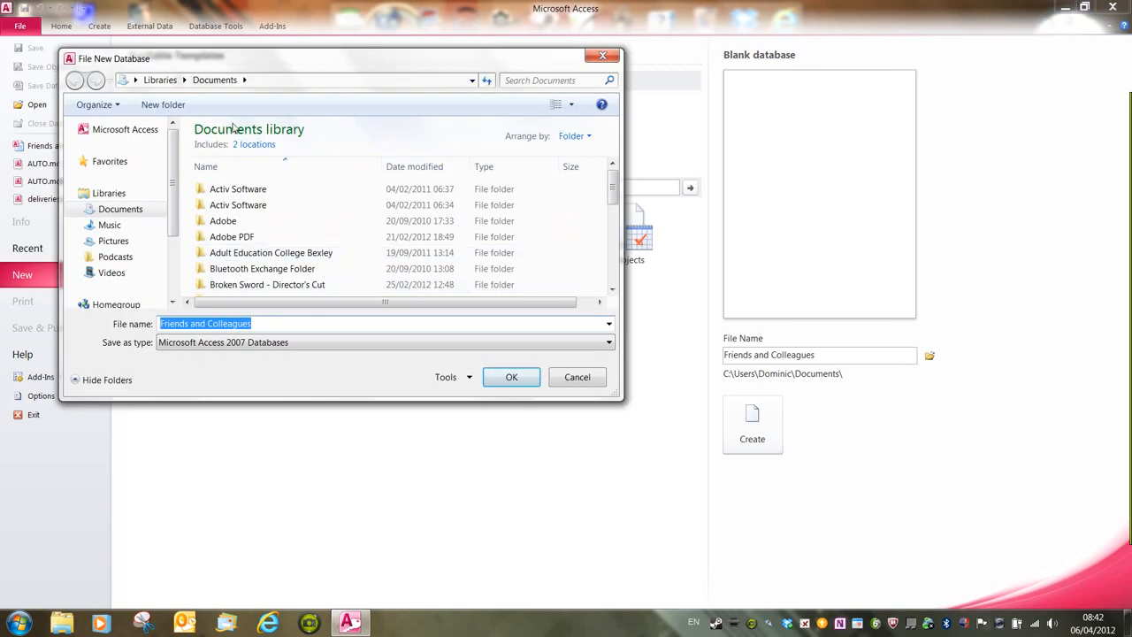
mouse_move(439, 295)
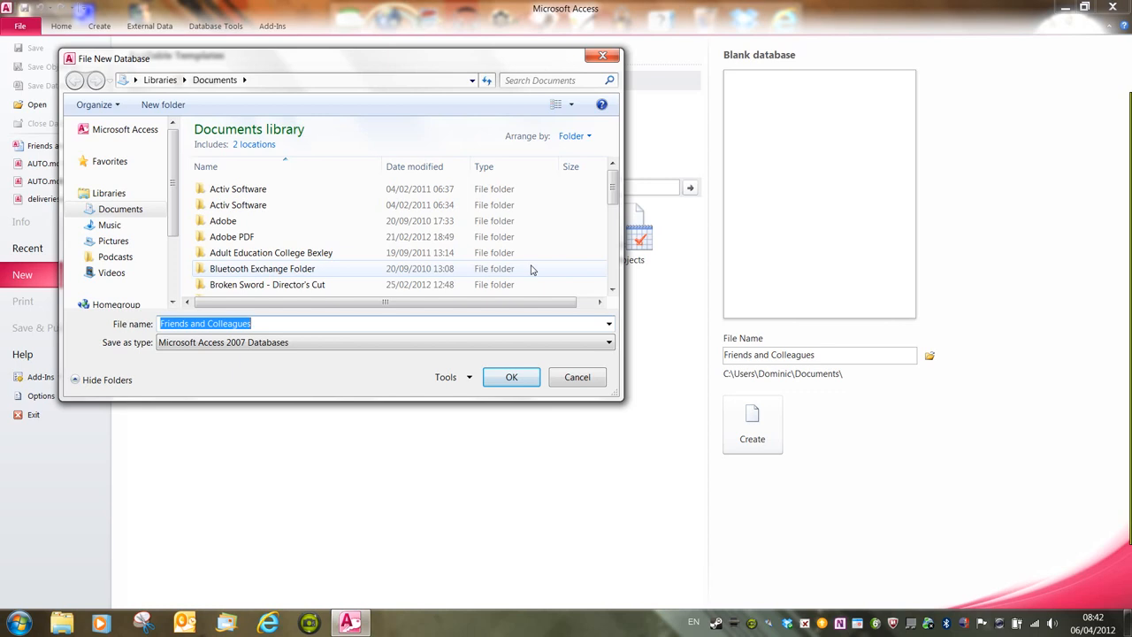
mouse_move(577, 377)
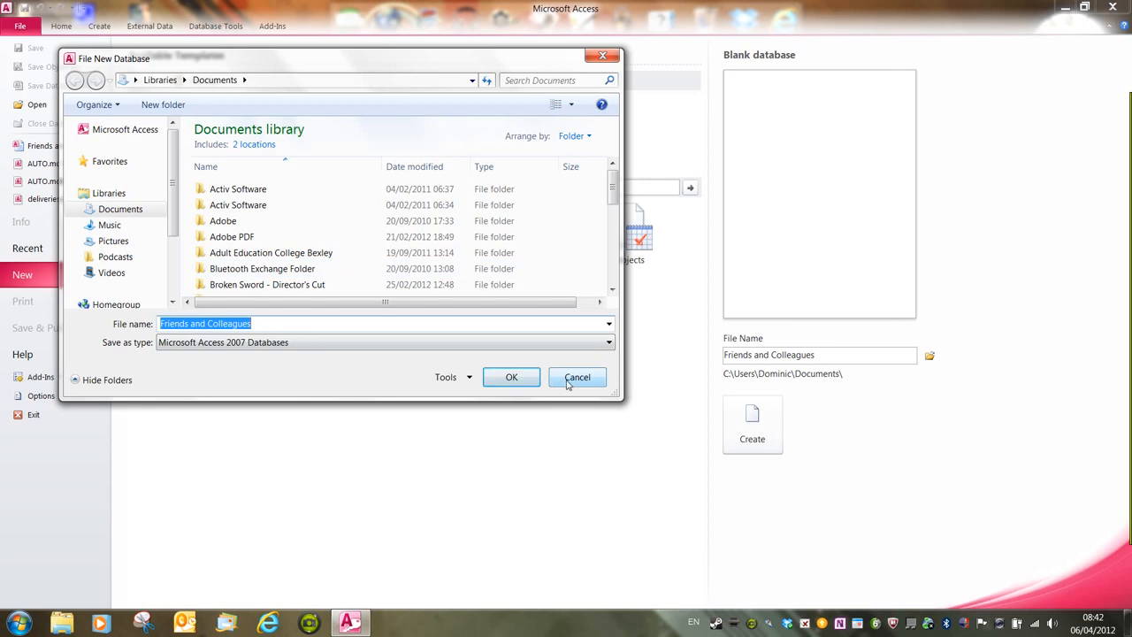
click(577, 377)
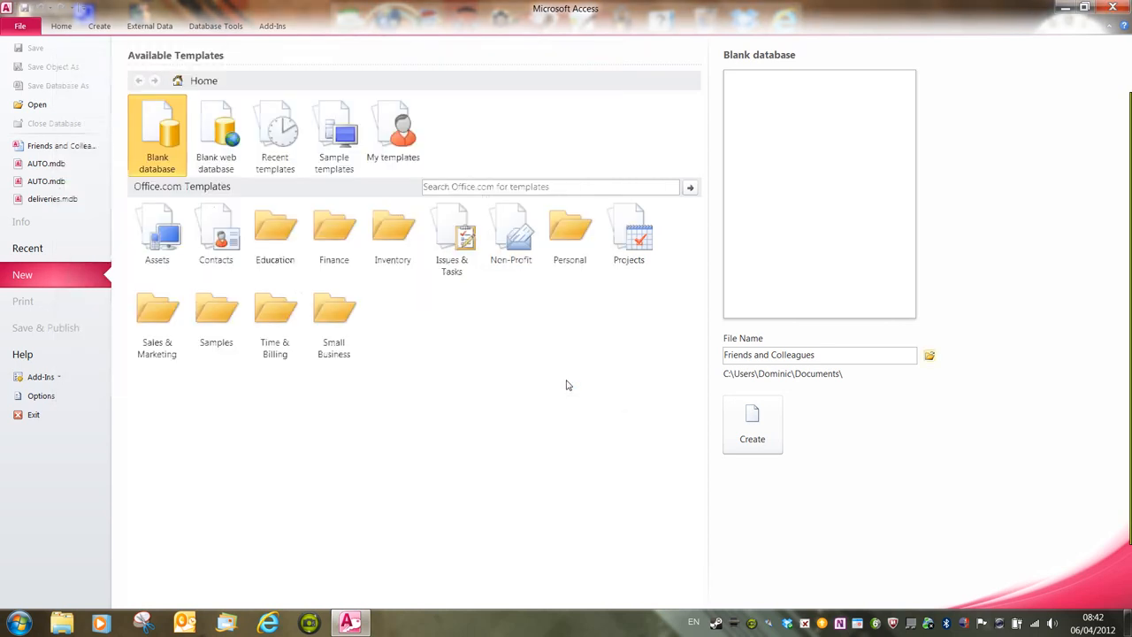
mouse_move(752, 425)
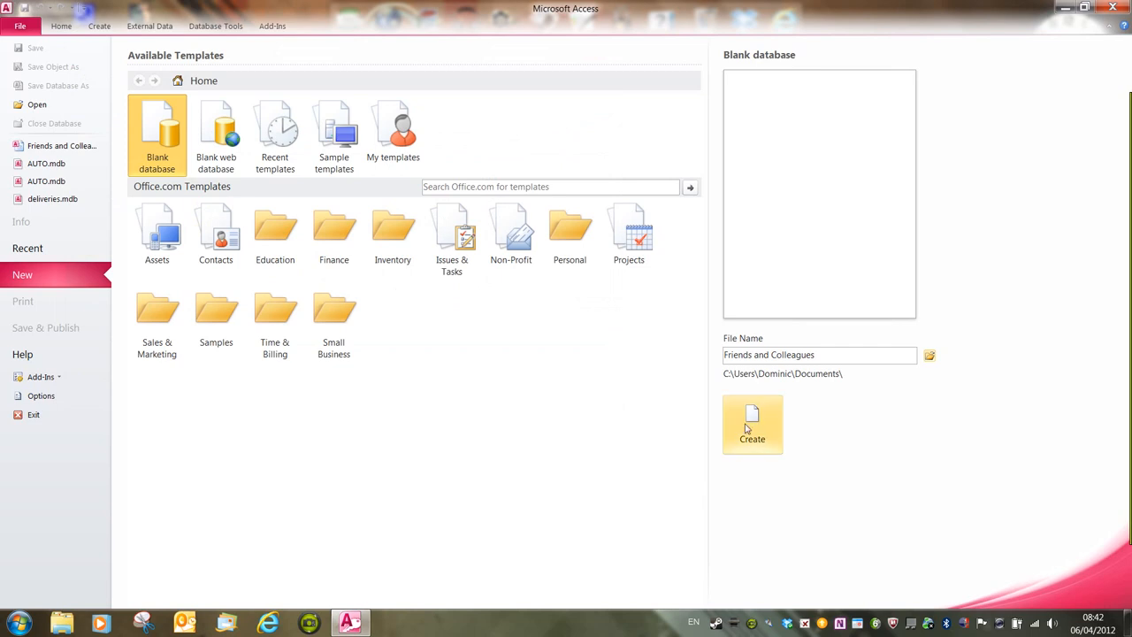
click(752, 424)
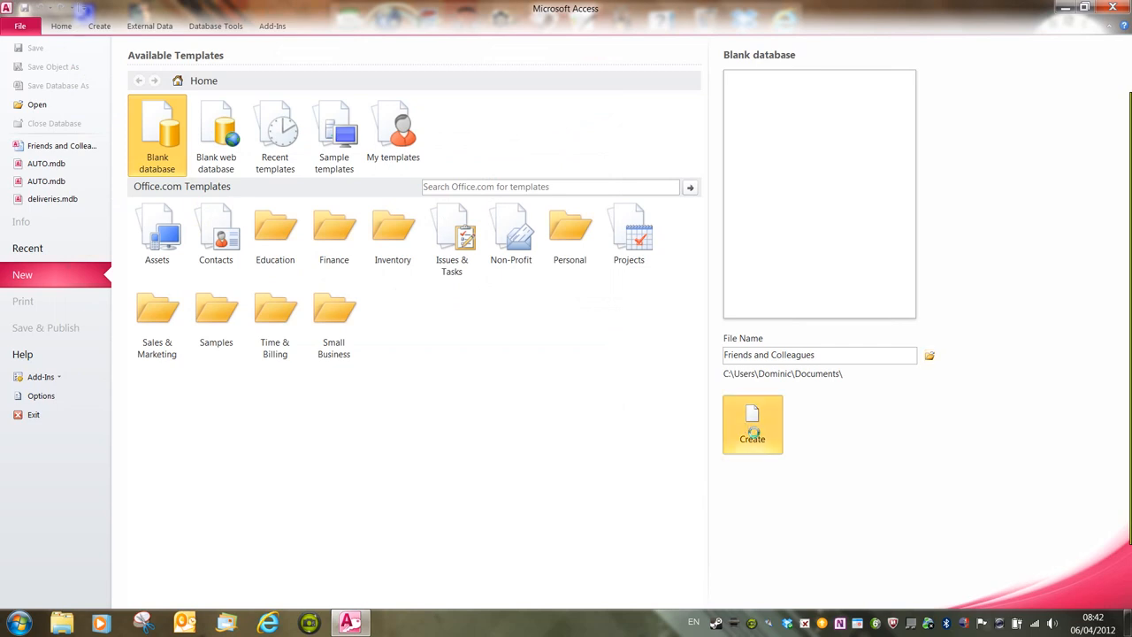
click(752, 424)
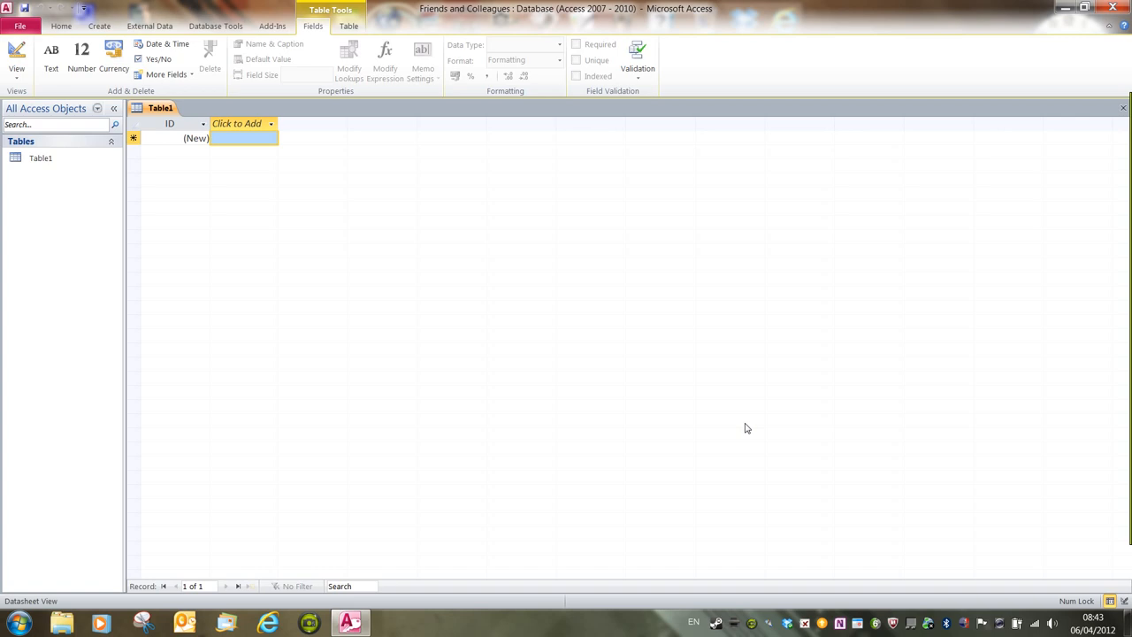
mouse_move(399, 327)
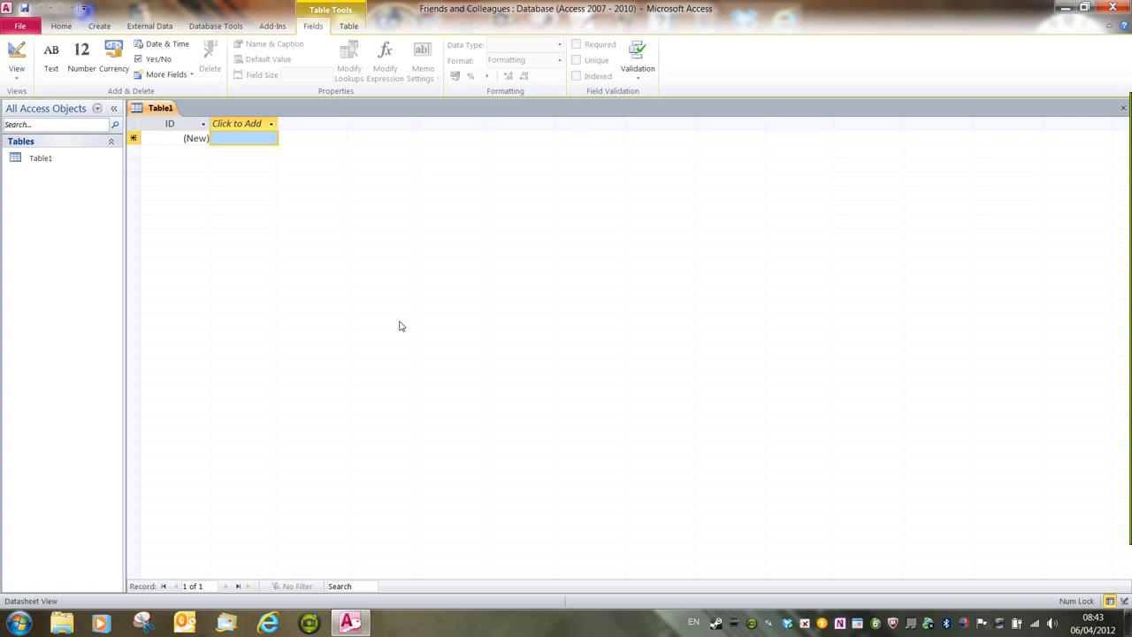
mouse_move(402, 324)
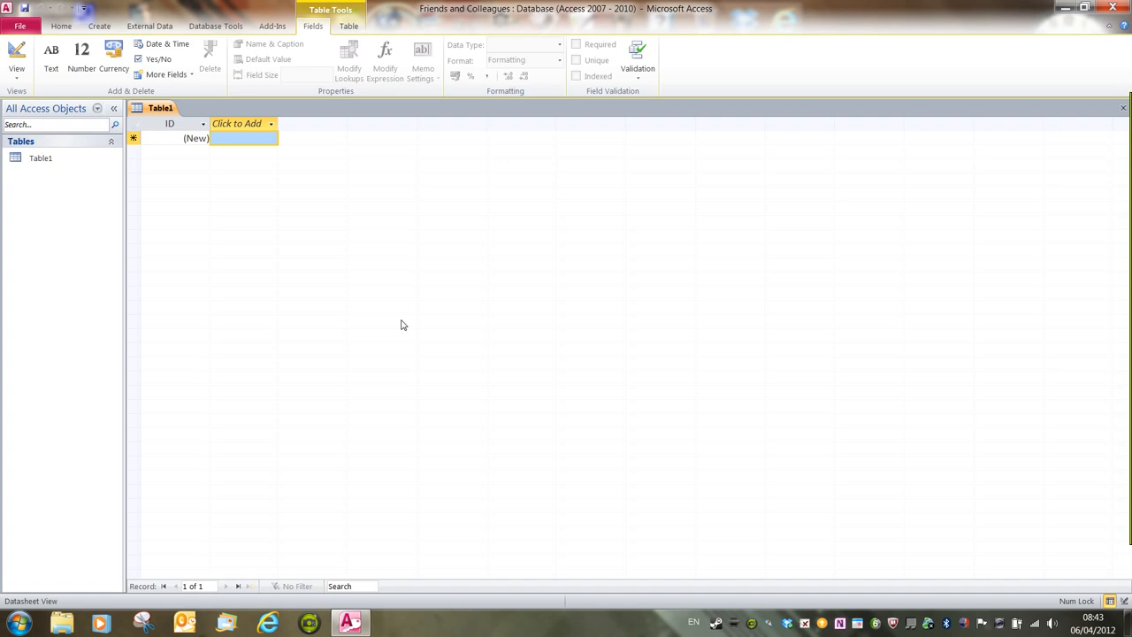
mouse_move(398, 326)
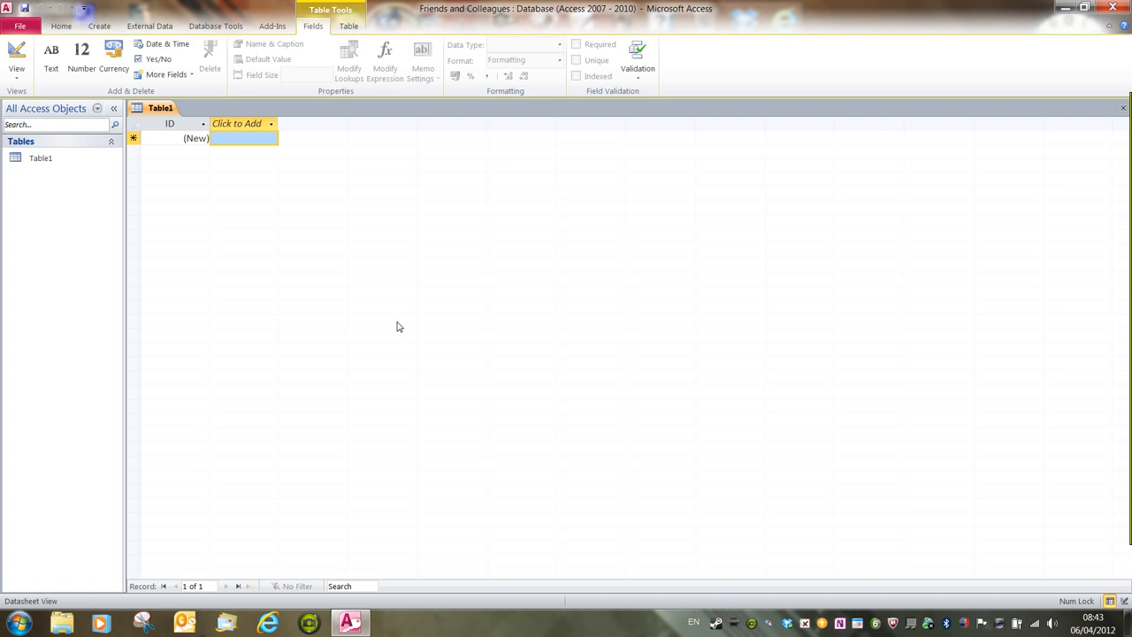
mouse_move(345, 283)
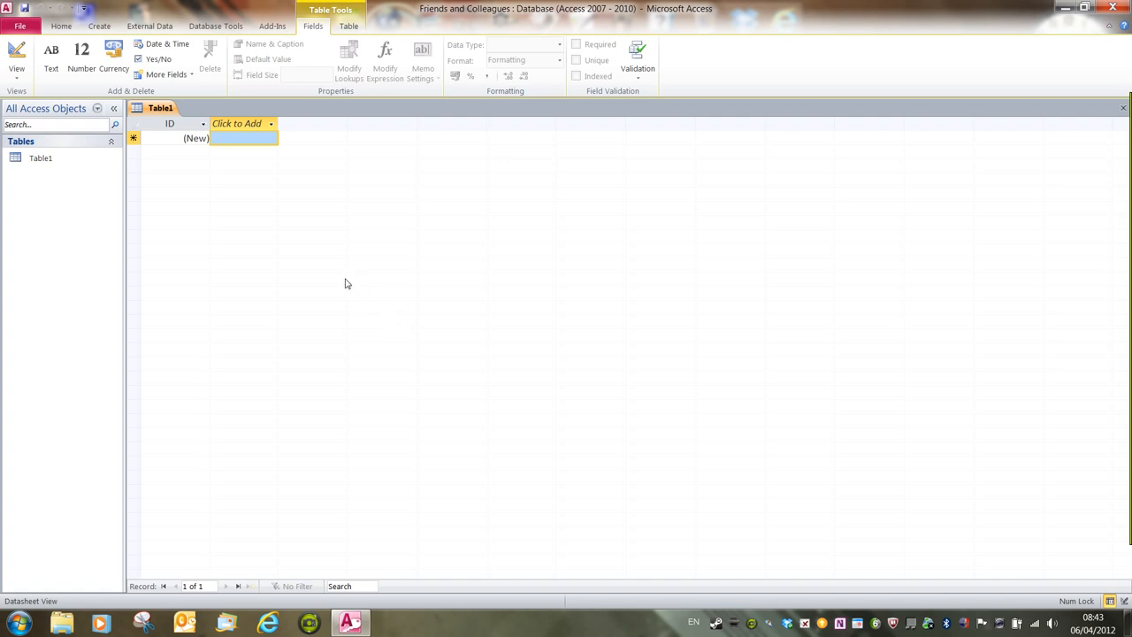
mouse_move(373, 197)
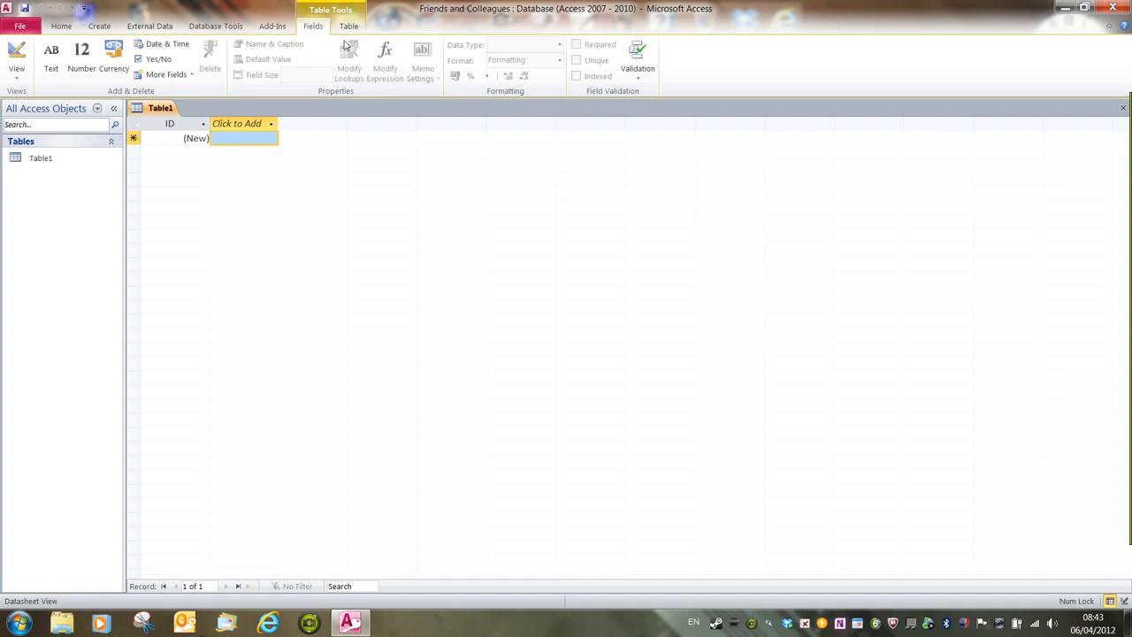
mouse_move(383, 50)
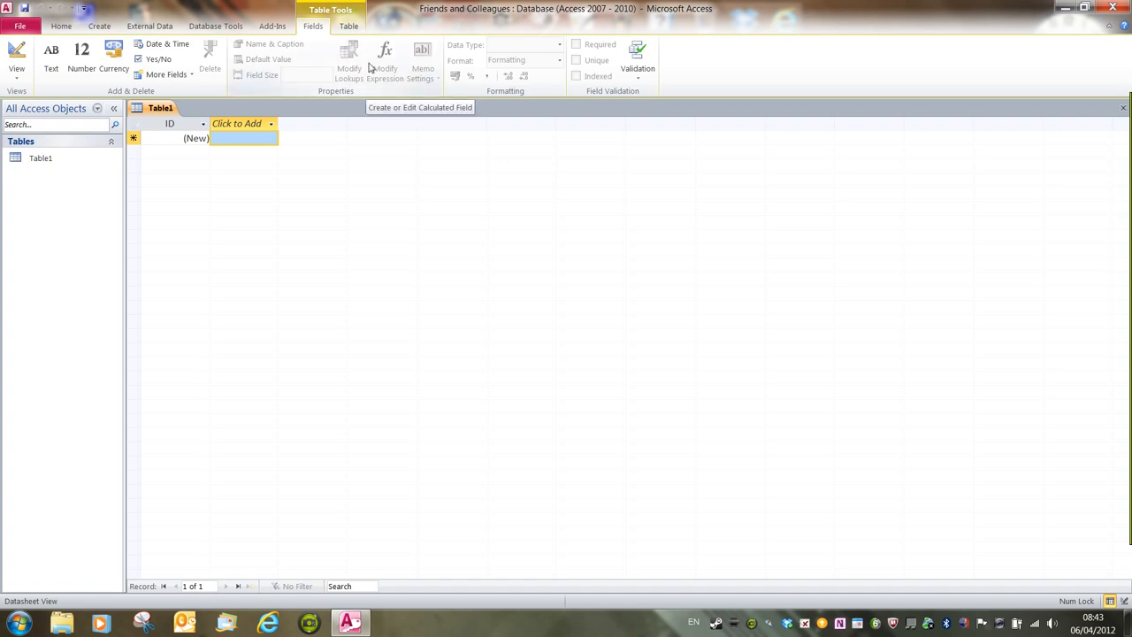
mouse_move(292, 37)
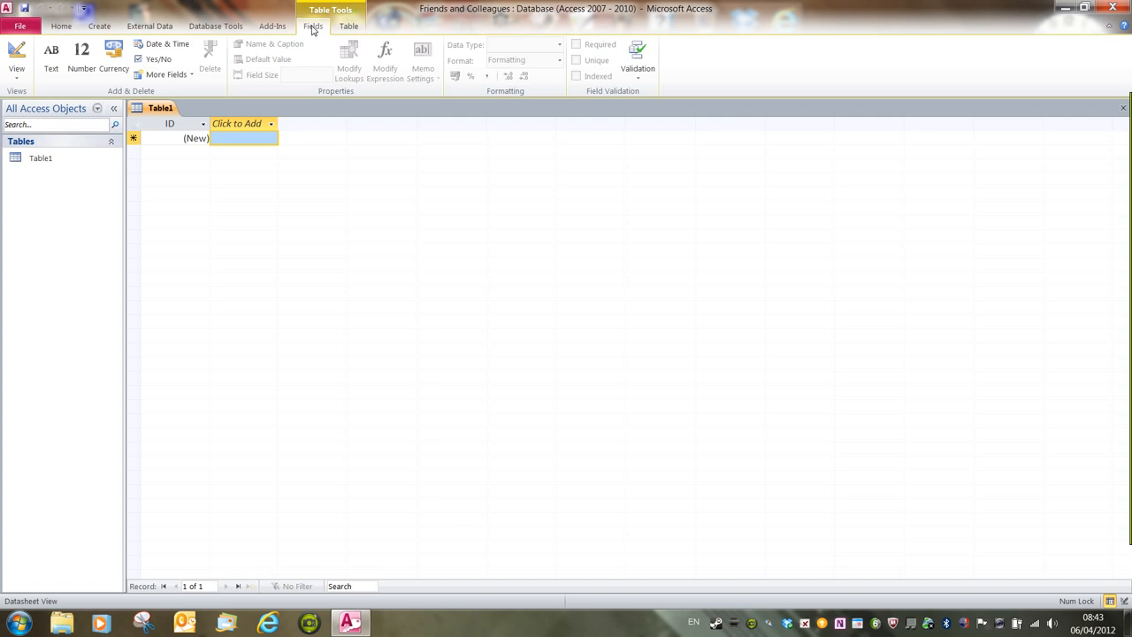
mouse_move(81, 58)
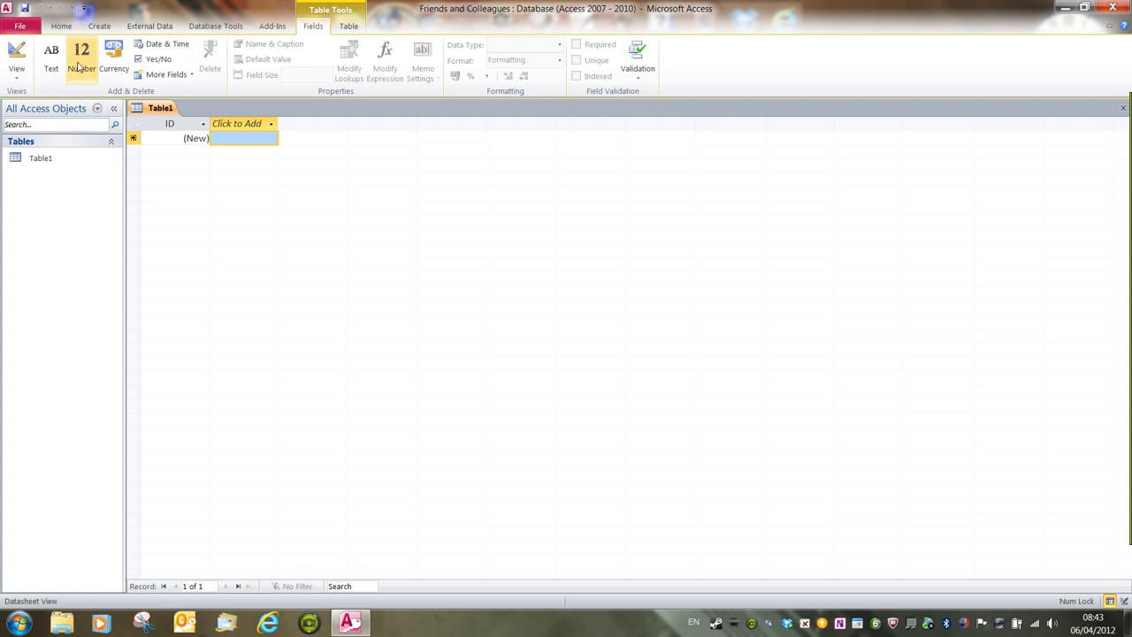
mouse_move(19, 26)
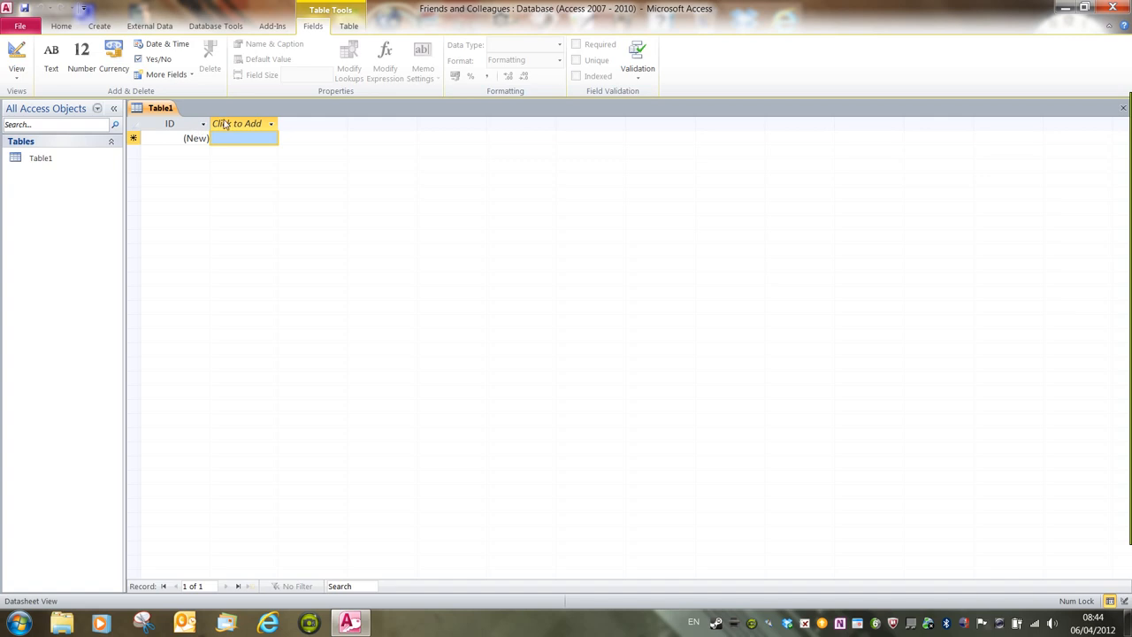
Switch Table1 to Design View, triggering the save-as prompt proposing Table1
click(237, 123)
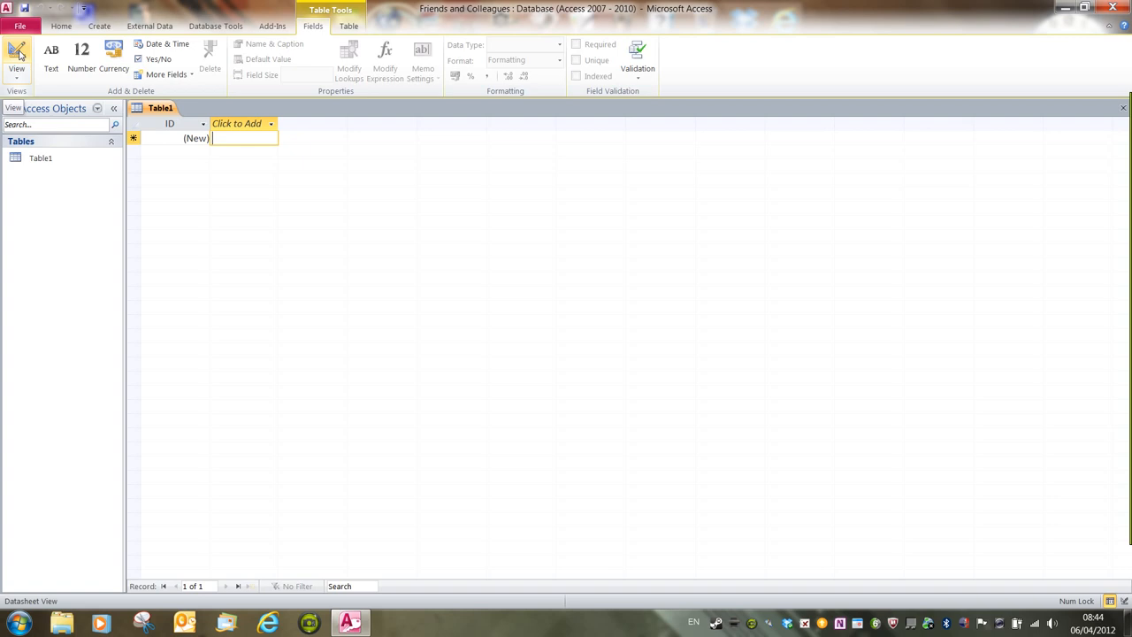
mouse_move(17, 55)
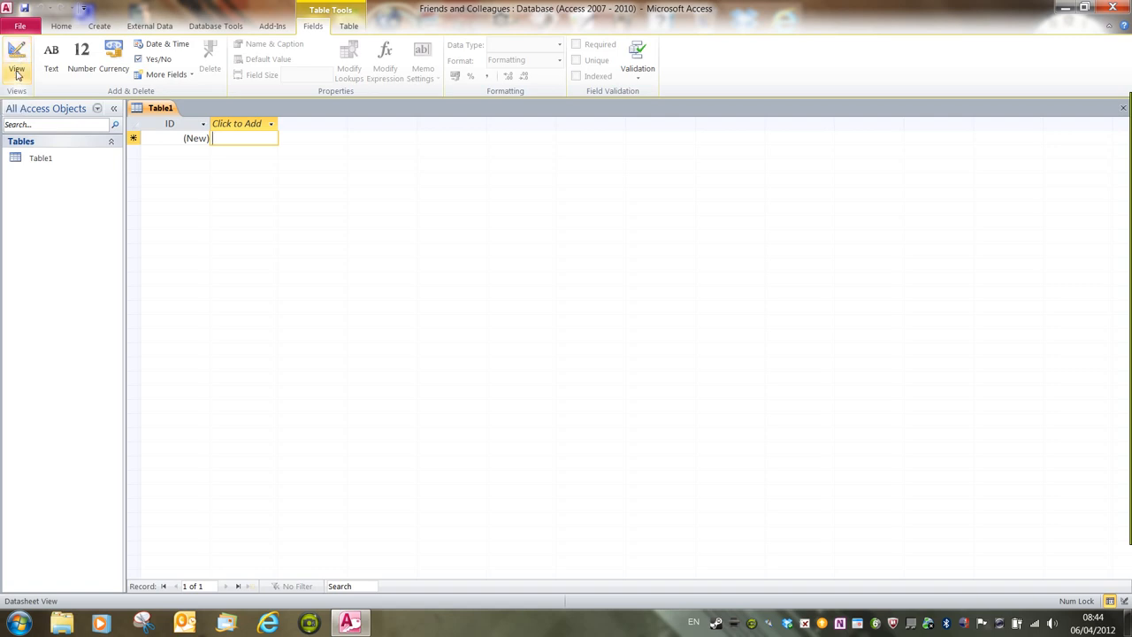
click(16, 57)
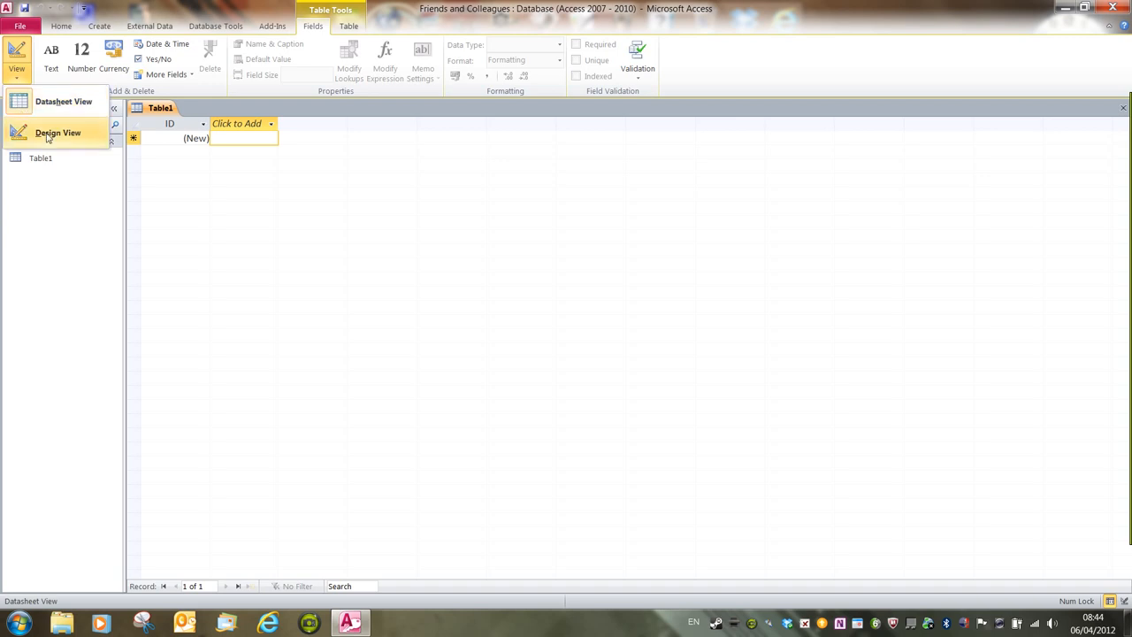
mouse_move(60, 139)
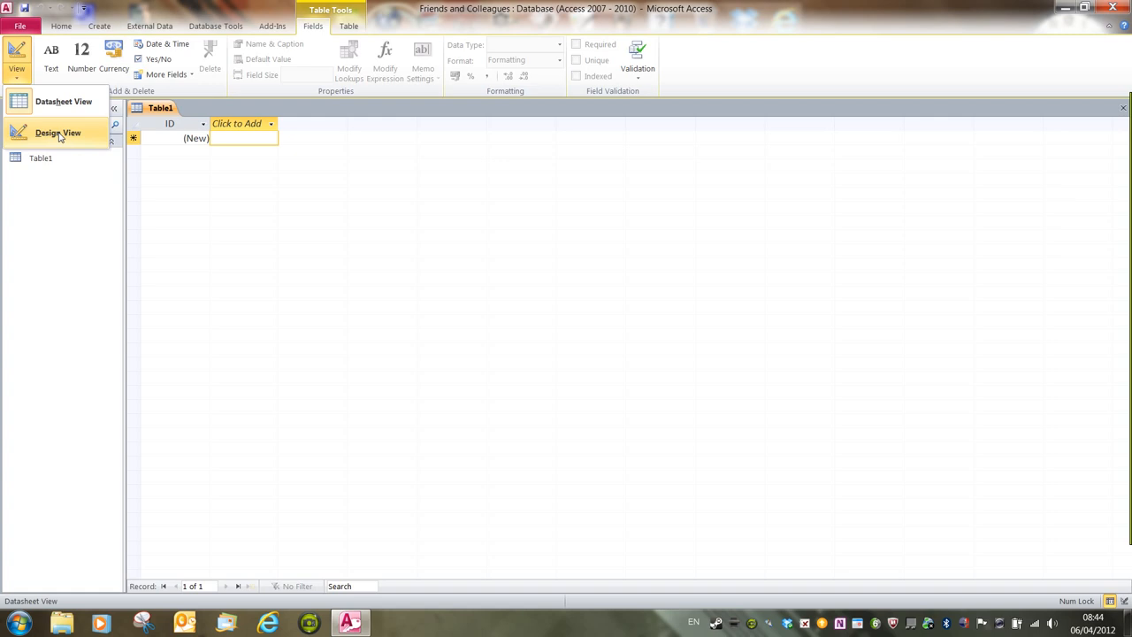
click(57, 132)
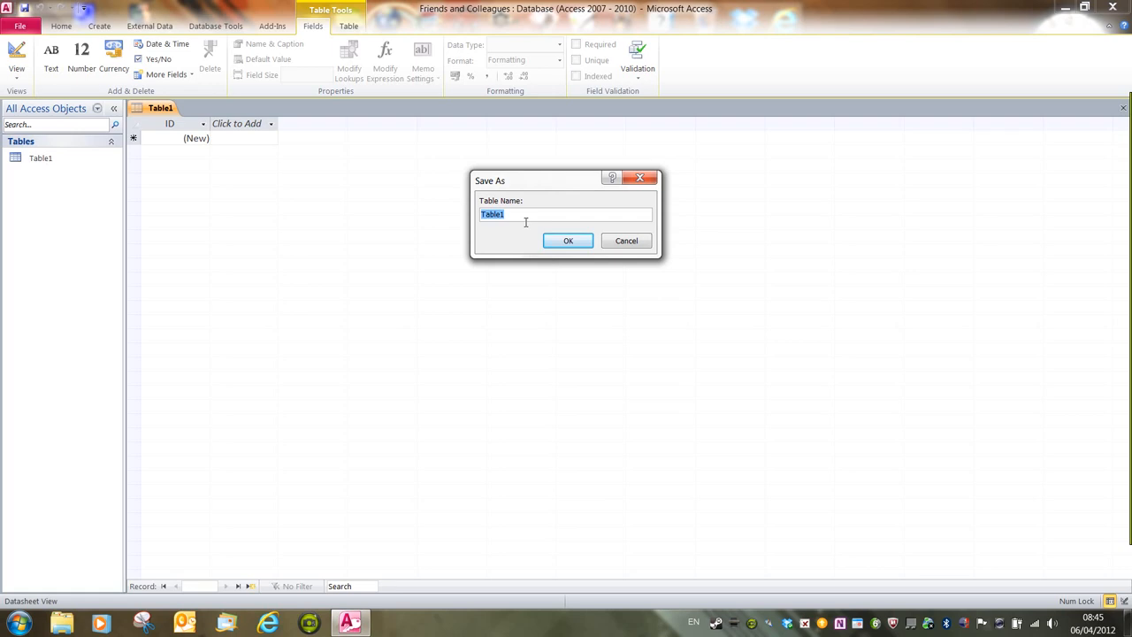
Save the table as 'Work Colleagues' and open it in Design View
text(Work Colleagues)
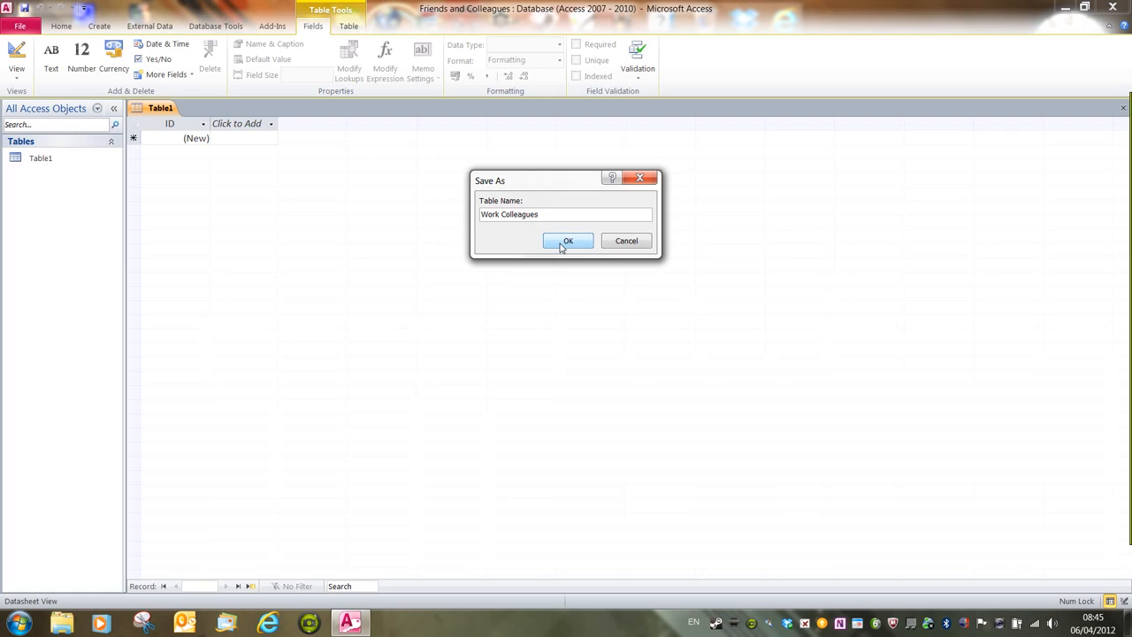
click(568, 241)
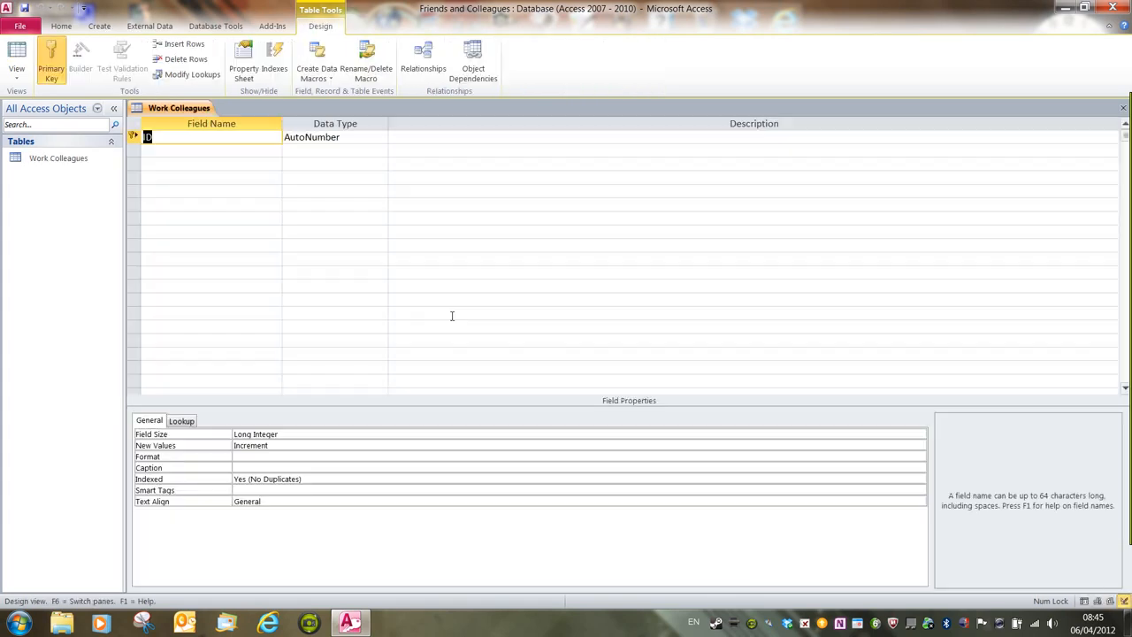
mouse_move(504, 271)
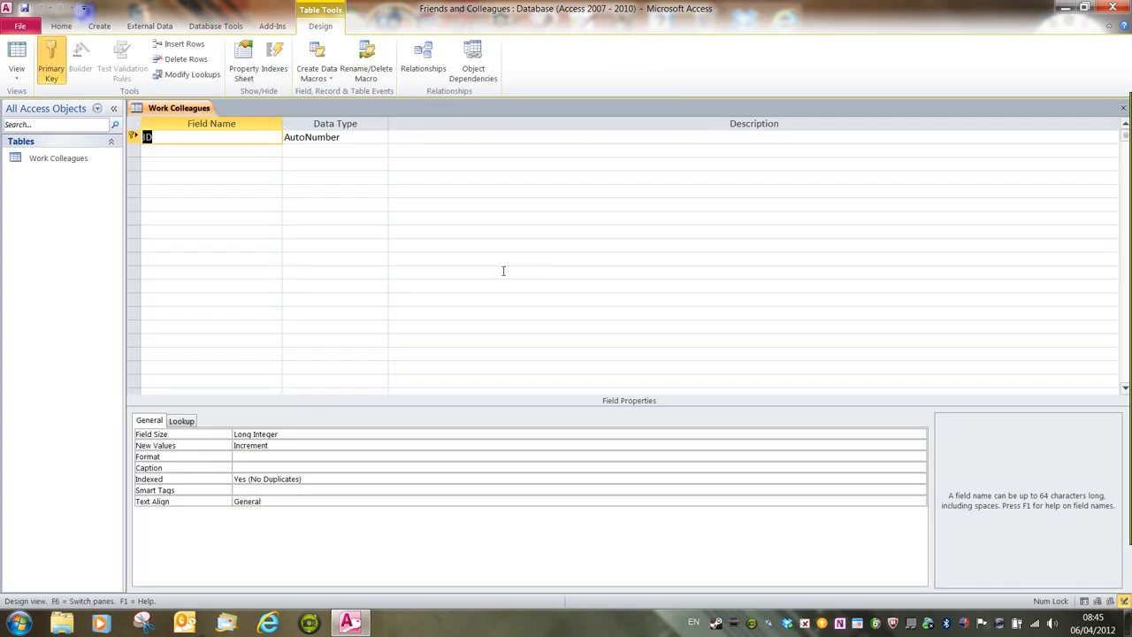
mouse_move(379, 287)
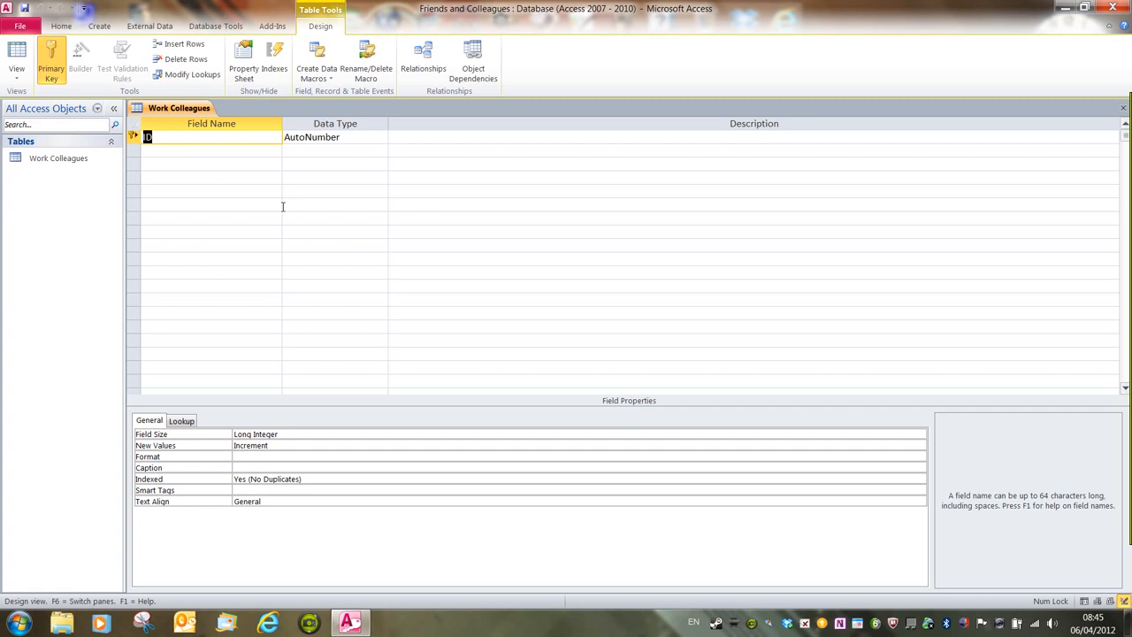
mouse_move(51, 62)
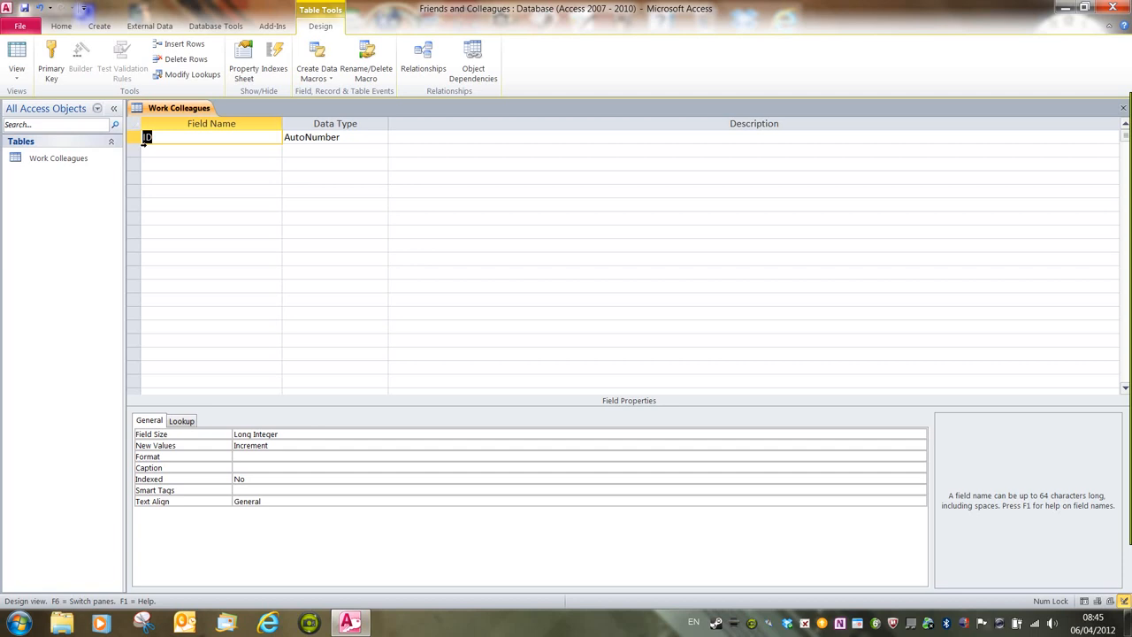
Delete the ID AutoNumber row, leaving the Work Colleagues design grid empty
right_click(138, 137)
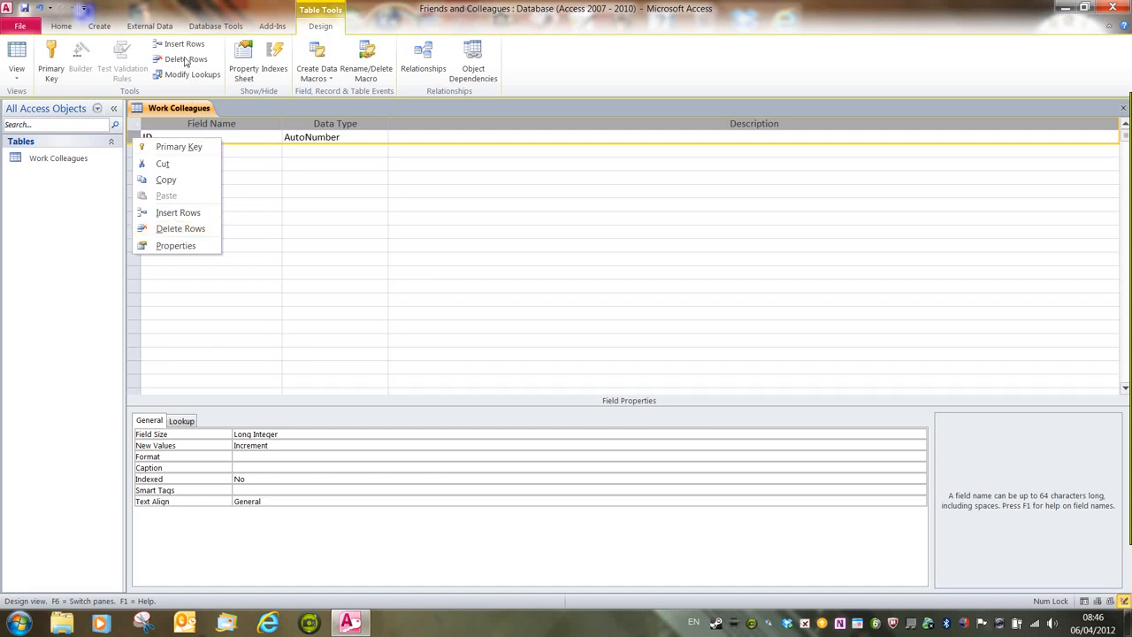
mouse_move(180, 228)
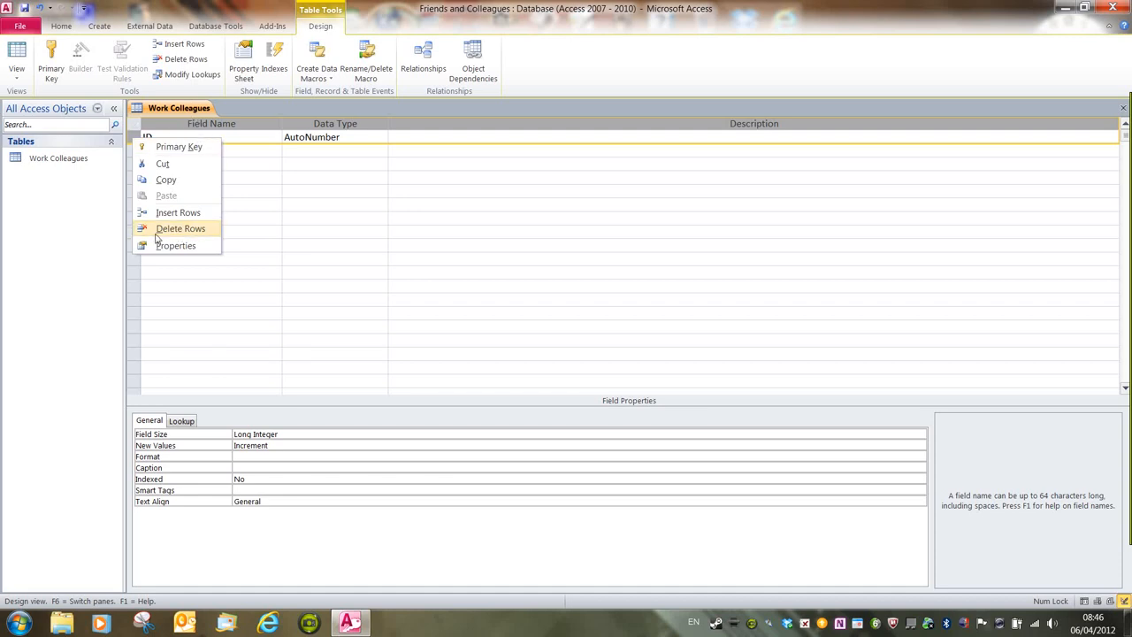
click(181, 229)
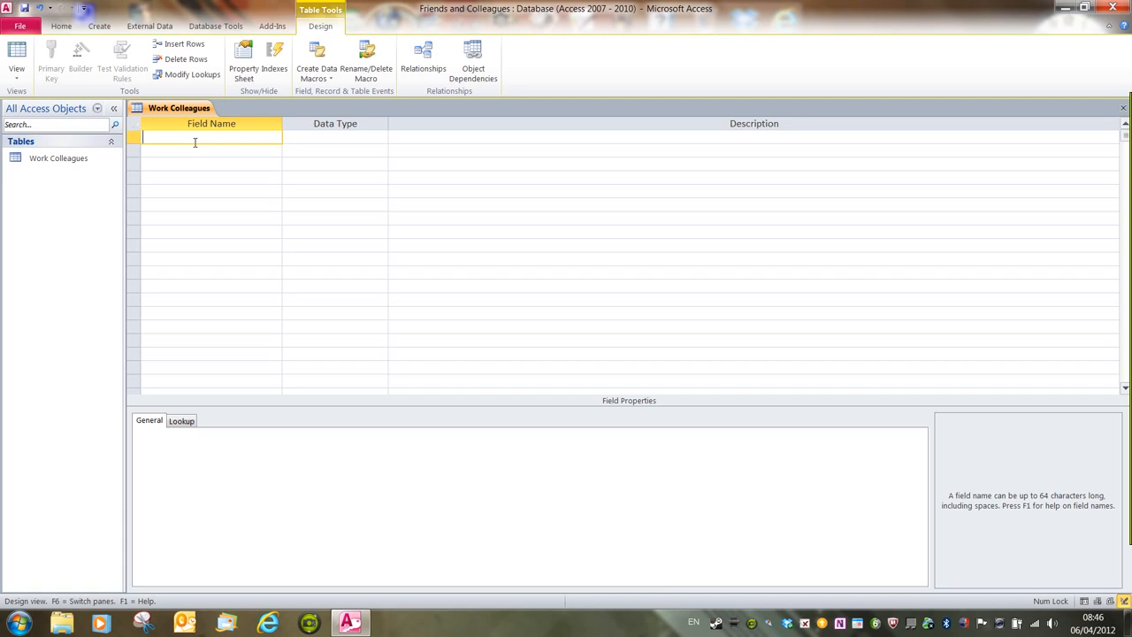
Enter 'Name' as the first field, dismiss the reserved-word warning, and select it
text(Nam)
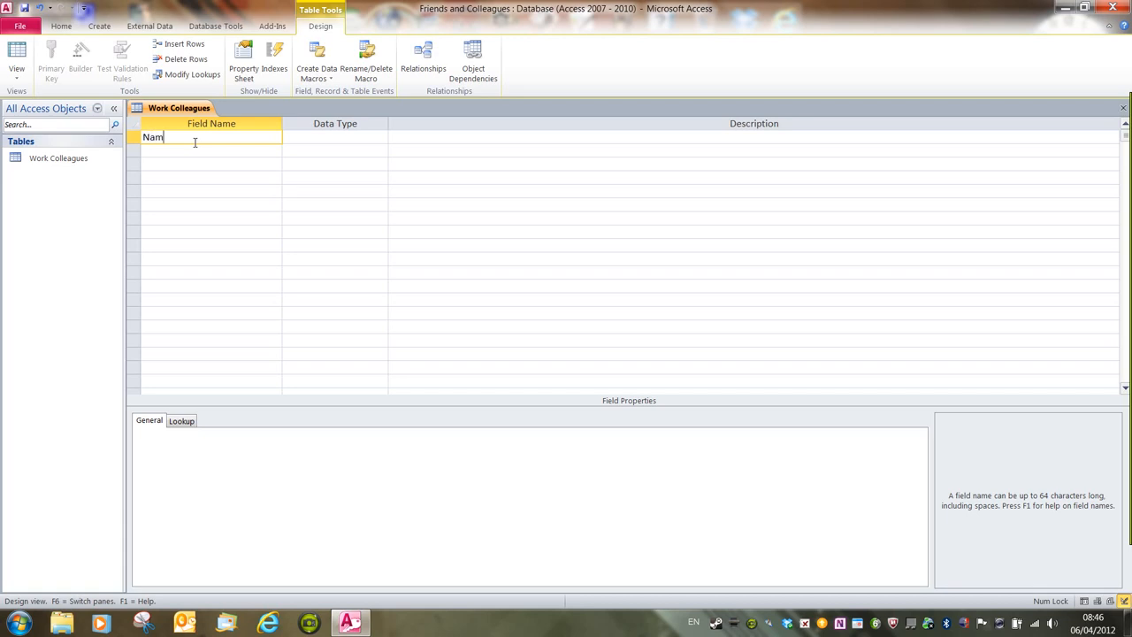
text(e)
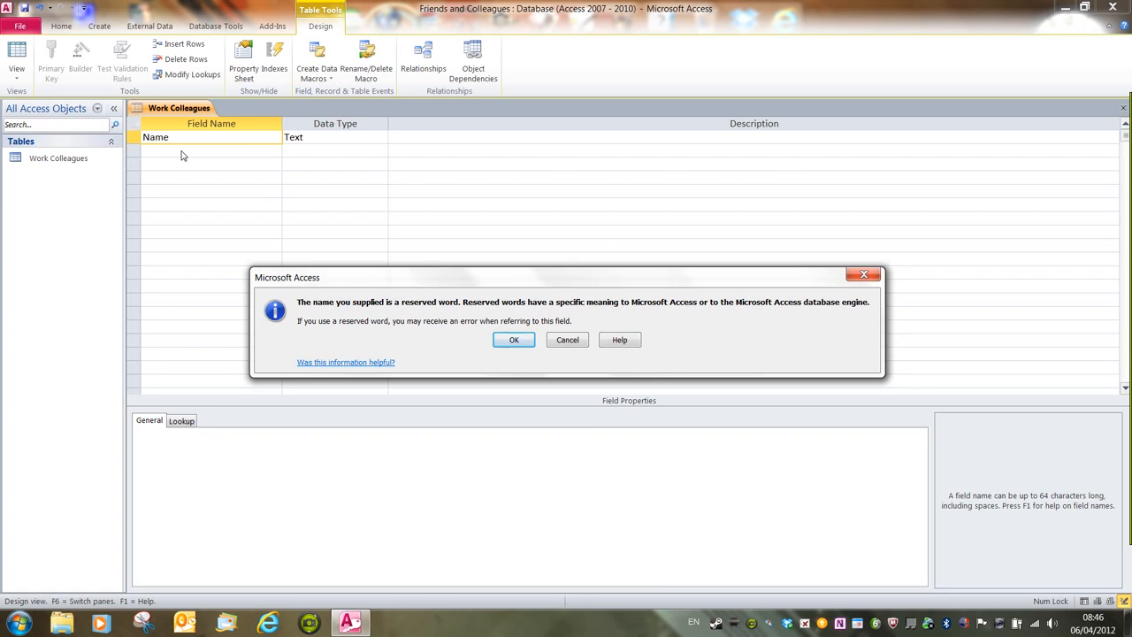
mouse_move(568, 296)
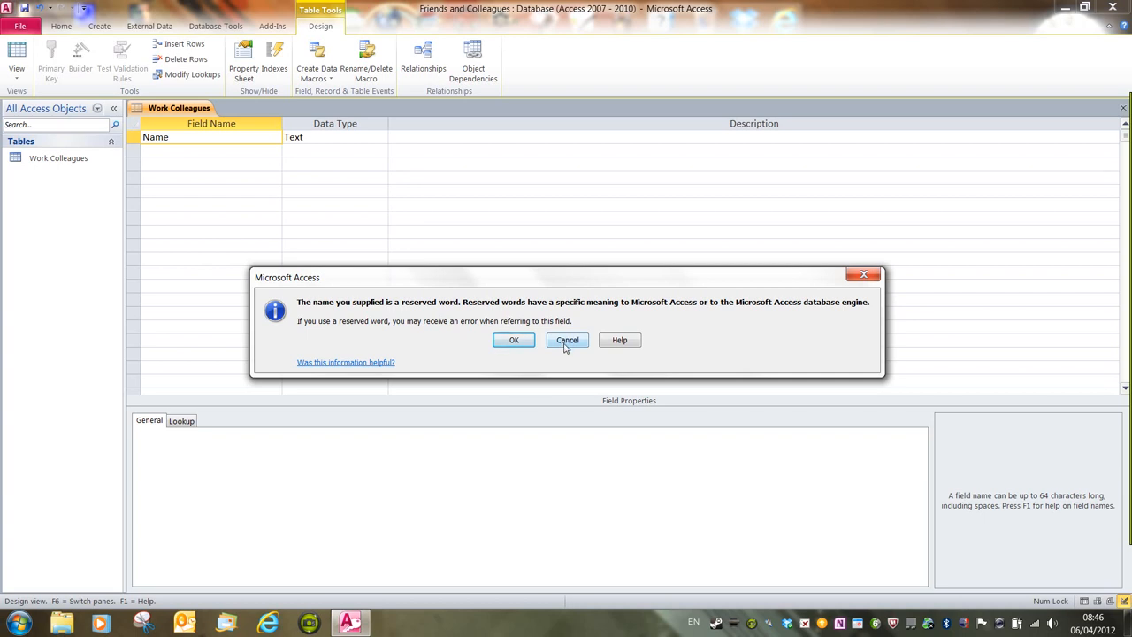
click(514, 340)
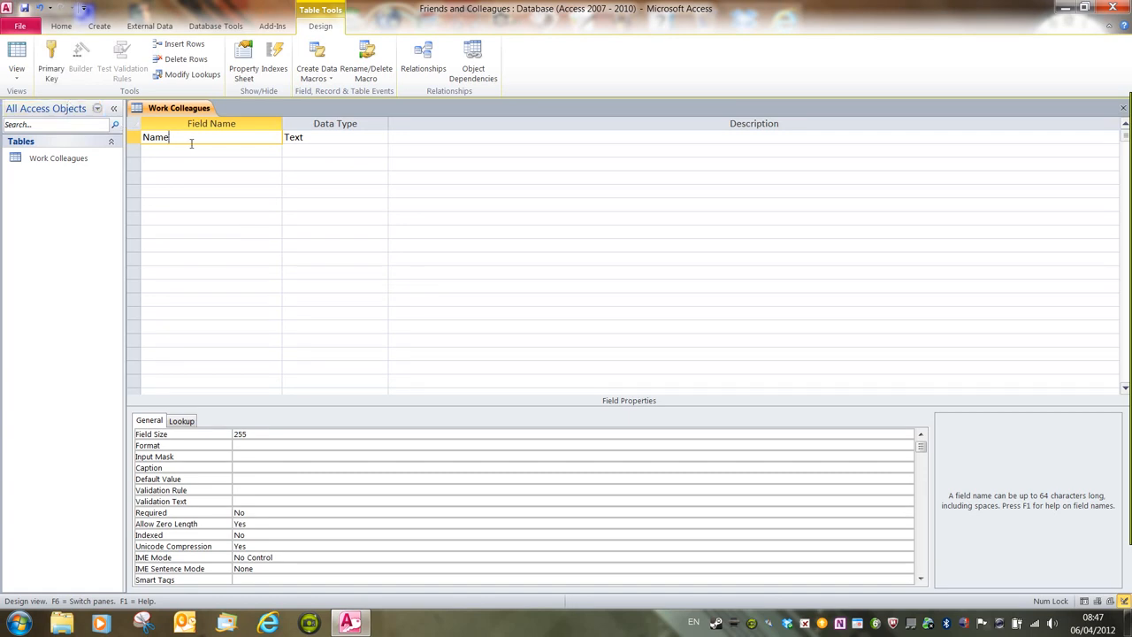
double_click(155, 137)
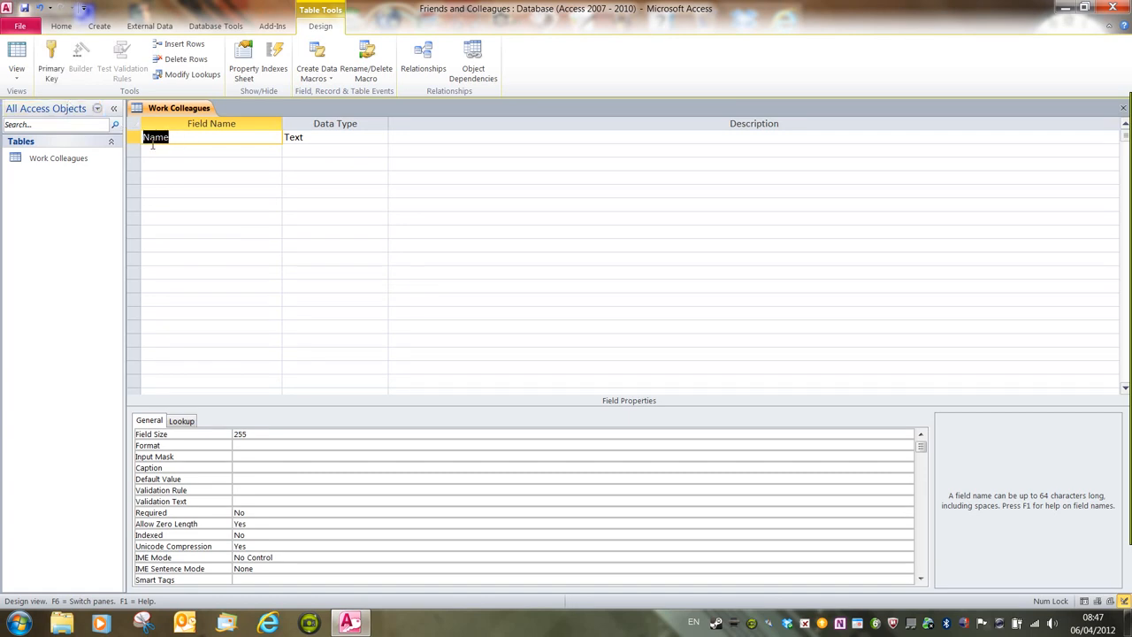